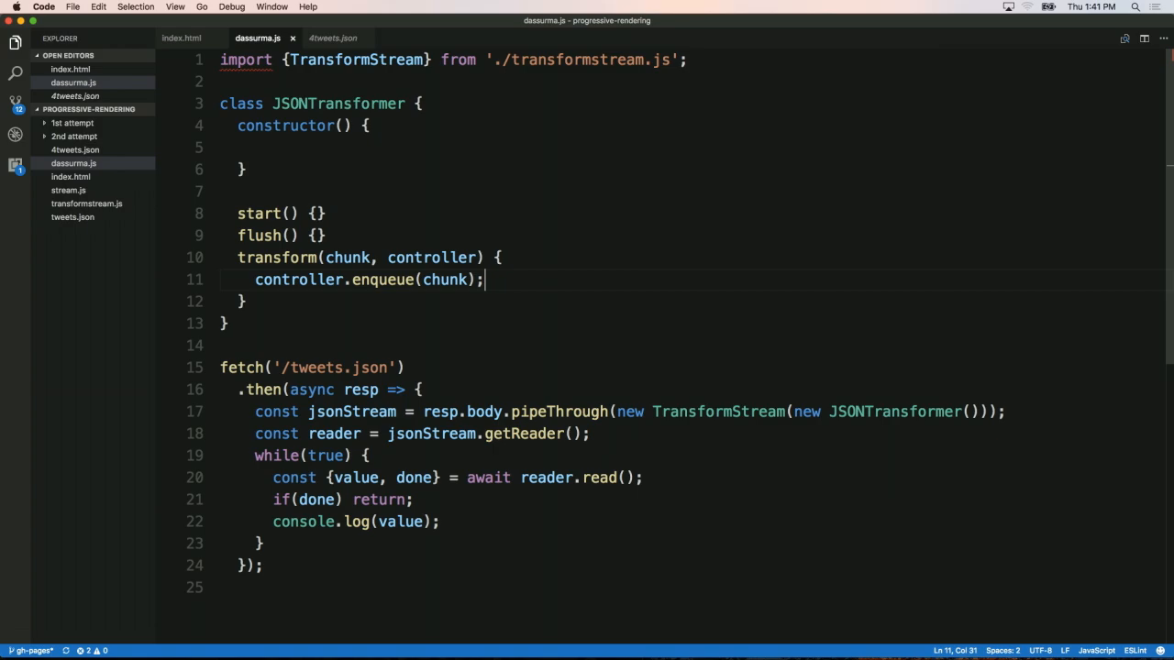
Switch from Visual Studio Code over to Google Chrome Canary to try the page.
key(cmd+tab)
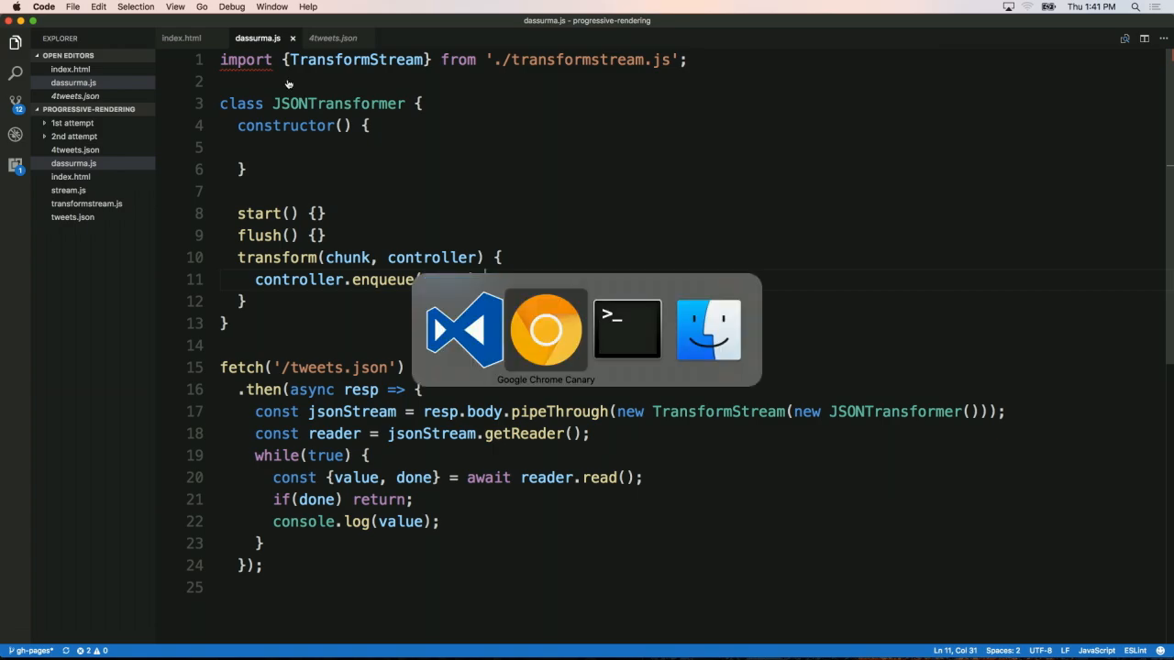